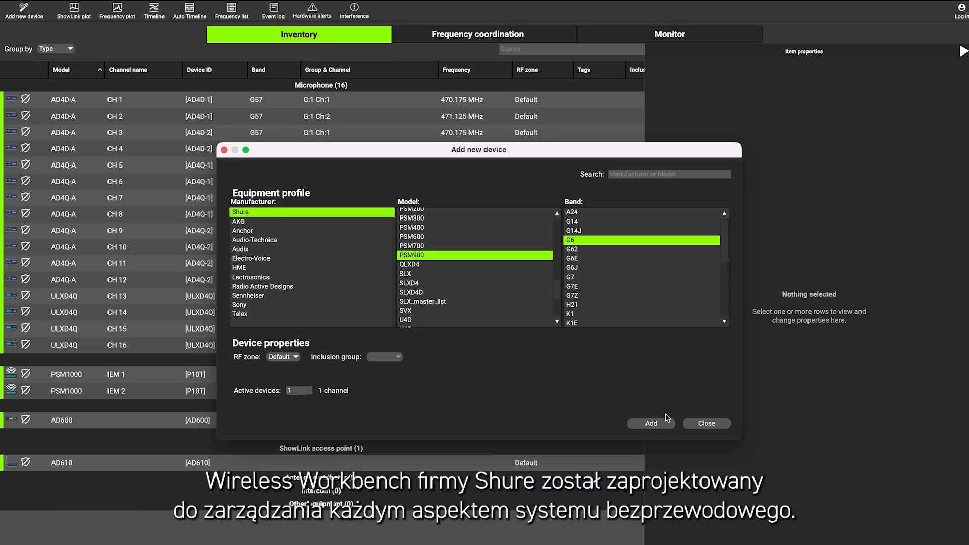
Add the Shure PSM900 (G6 band) to the inventory and dismiss the dialog
left_click(649, 423)
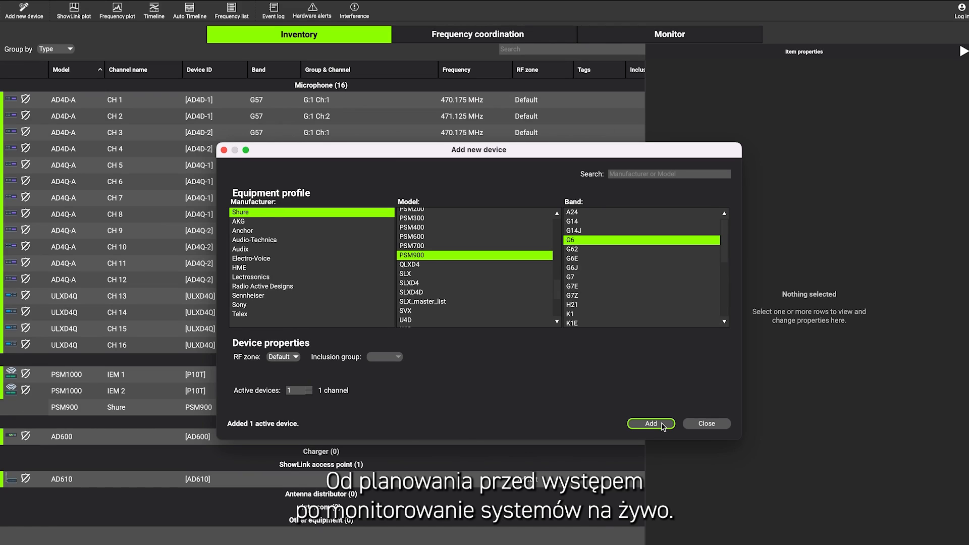
left_click(669, 34)
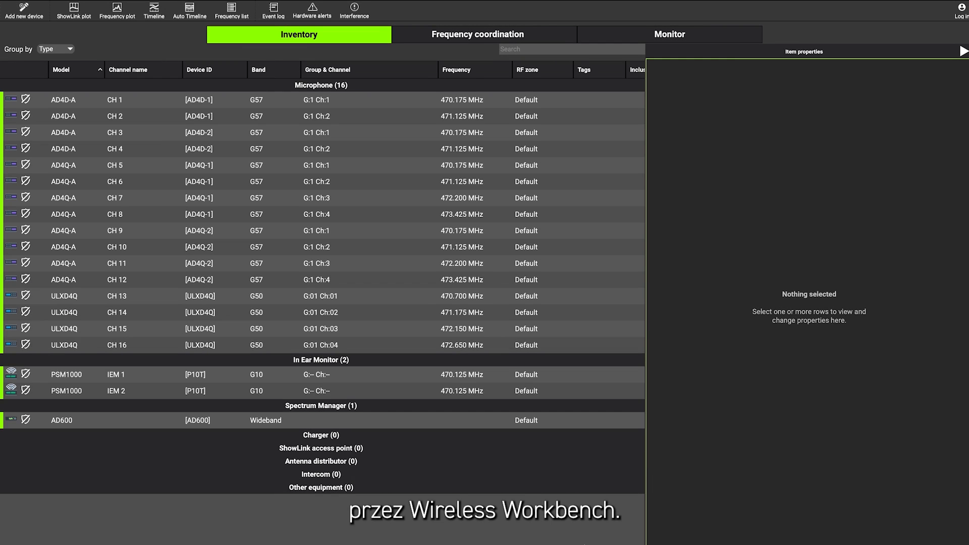
Begin a new device entry with Shure as manufacturer for the SLXD4 model
left_click(23, 9)
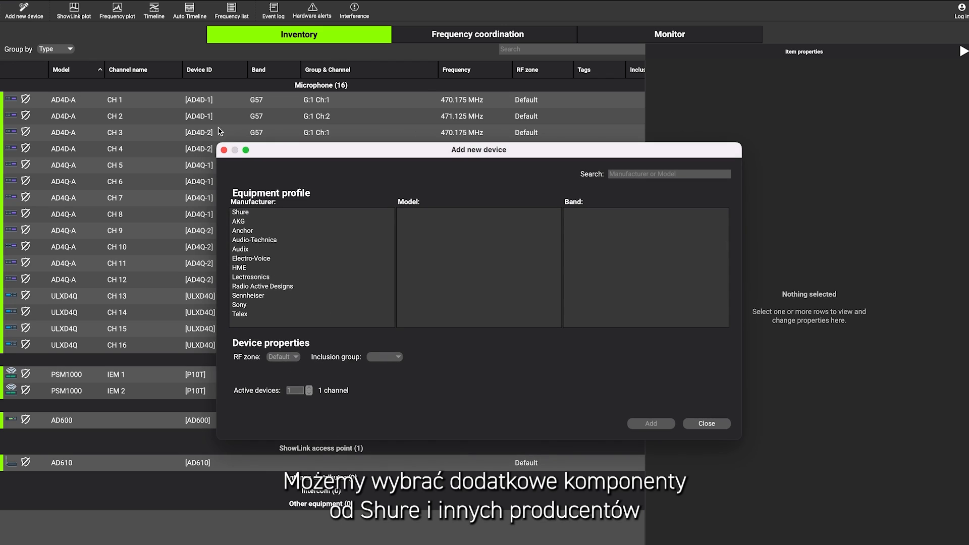
left_click(241, 212)
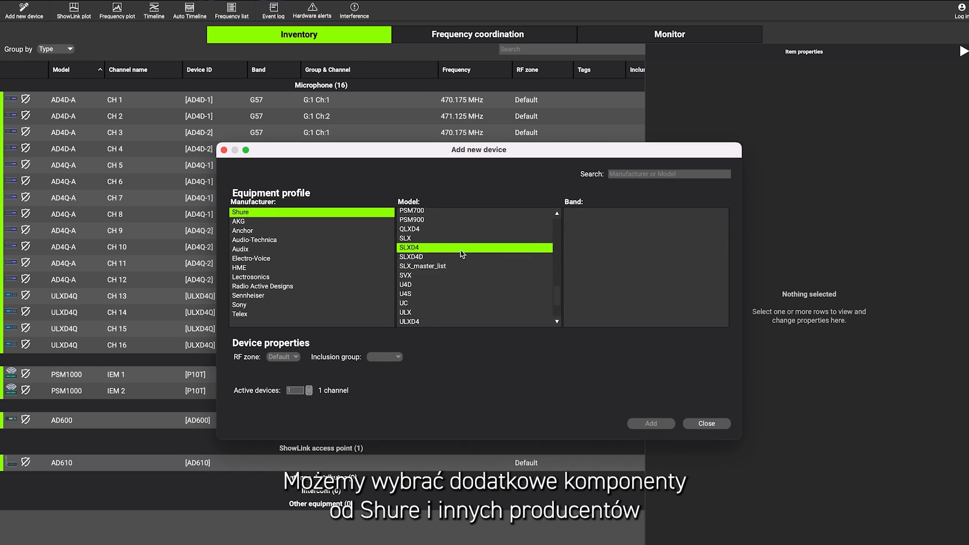